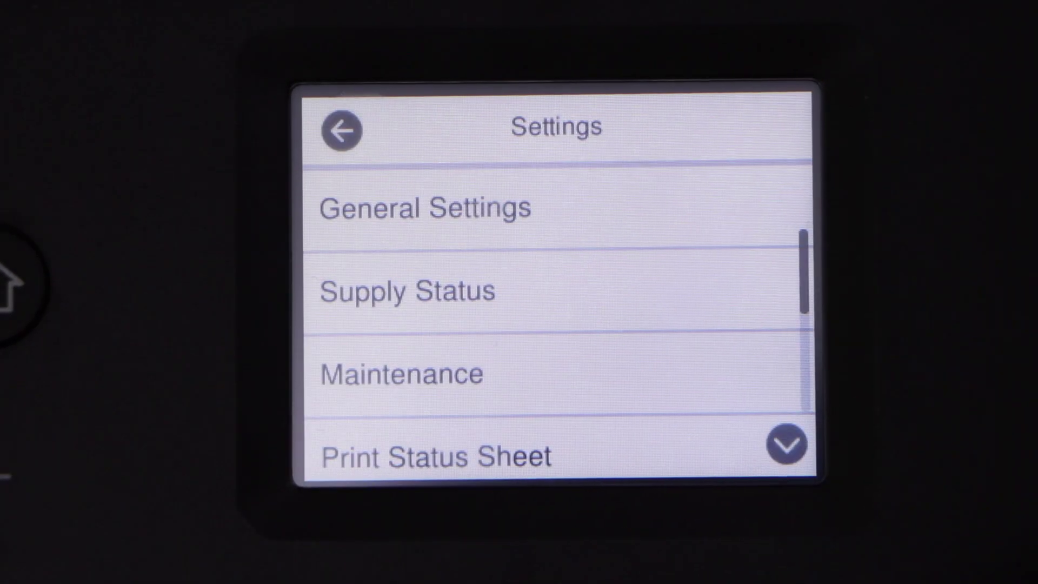
# Navigate Network Settings > Wi-Fi Setup, choose Wi-Fi Direct and start its setup
pyautogui.click(424, 206)
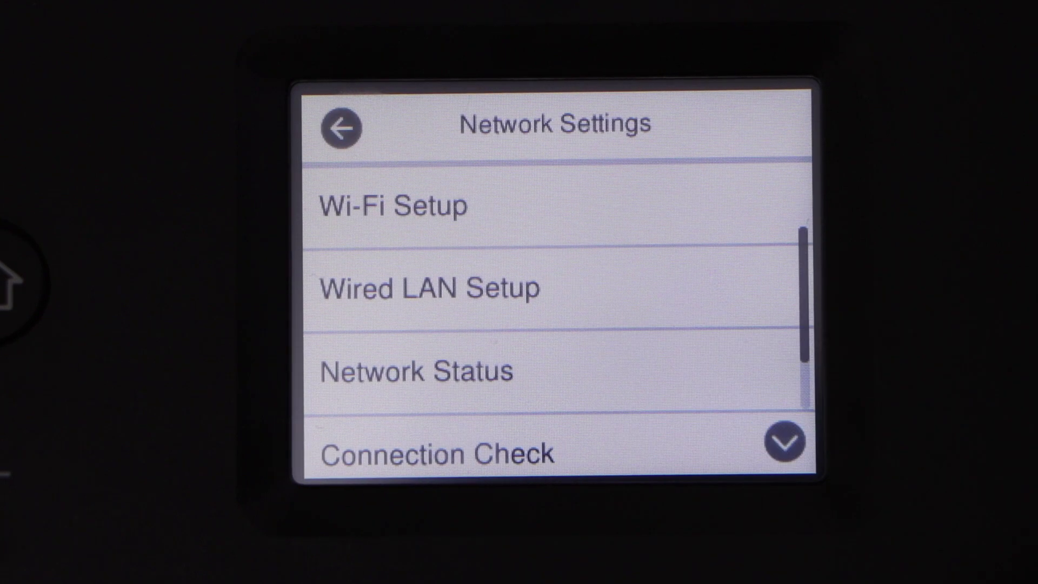
pyautogui.click(393, 203)
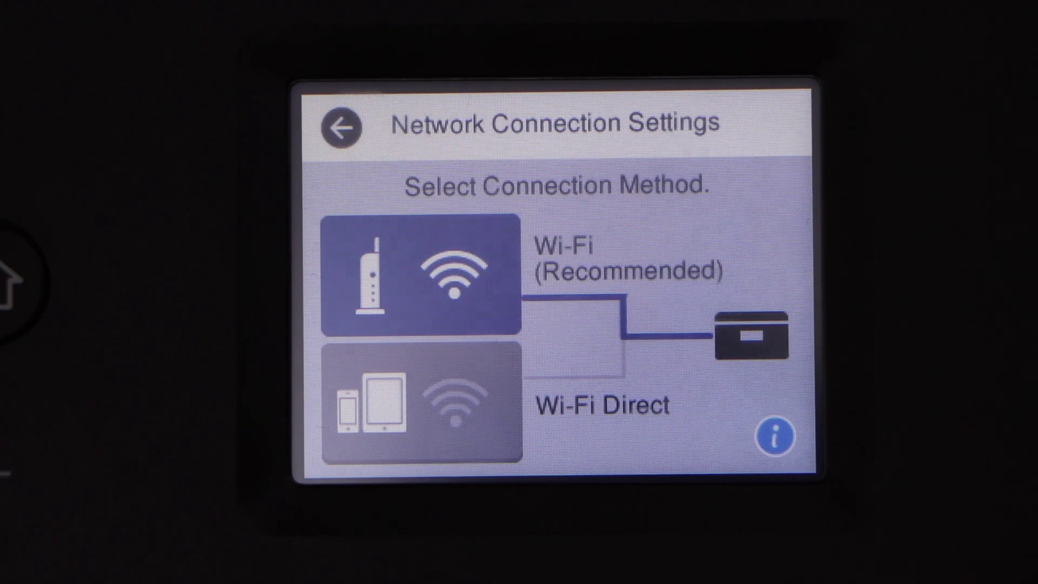
pyautogui.click(417, 403)
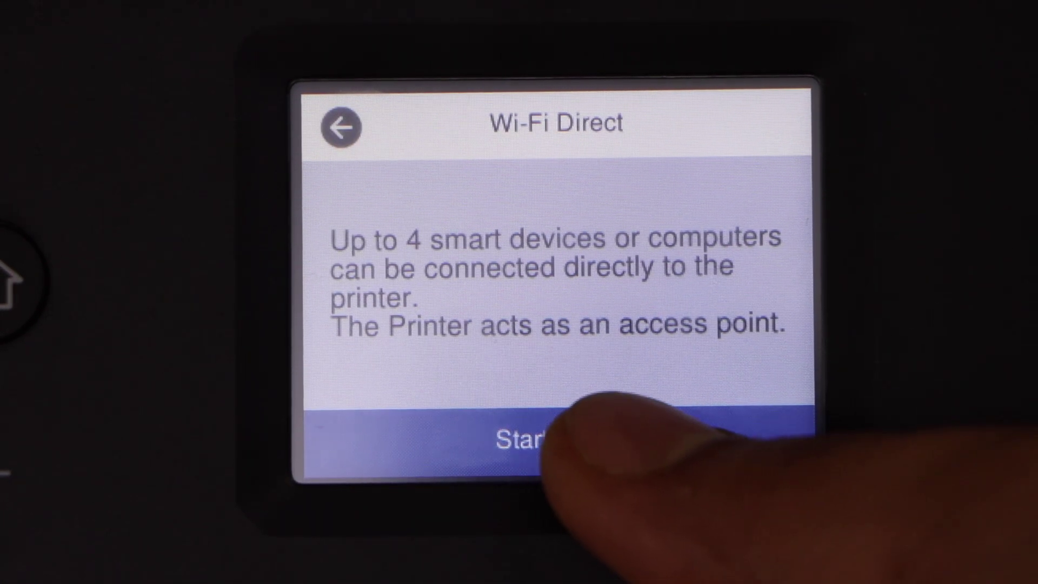
pyautogui.click(543, 446)
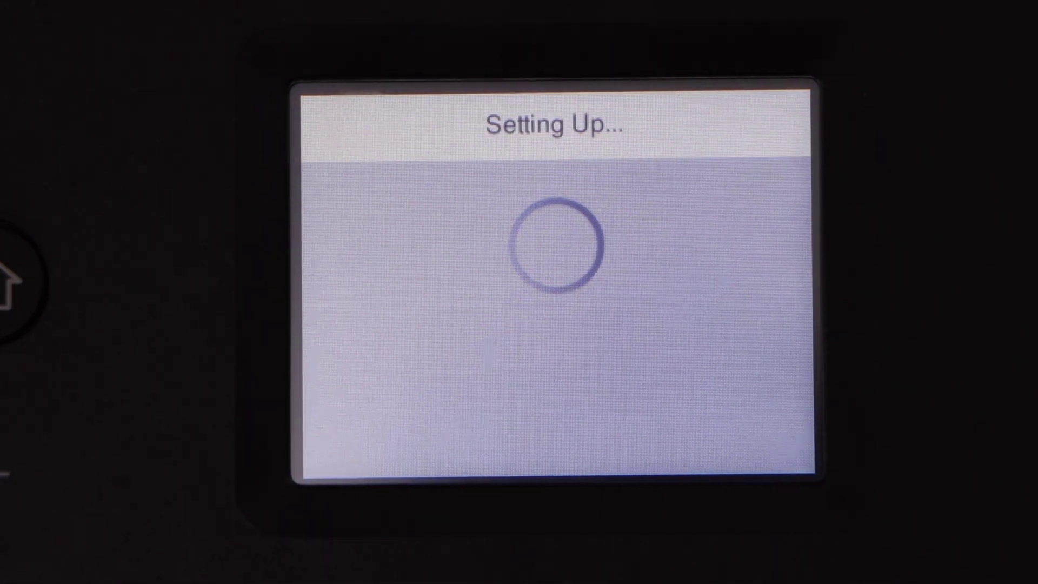